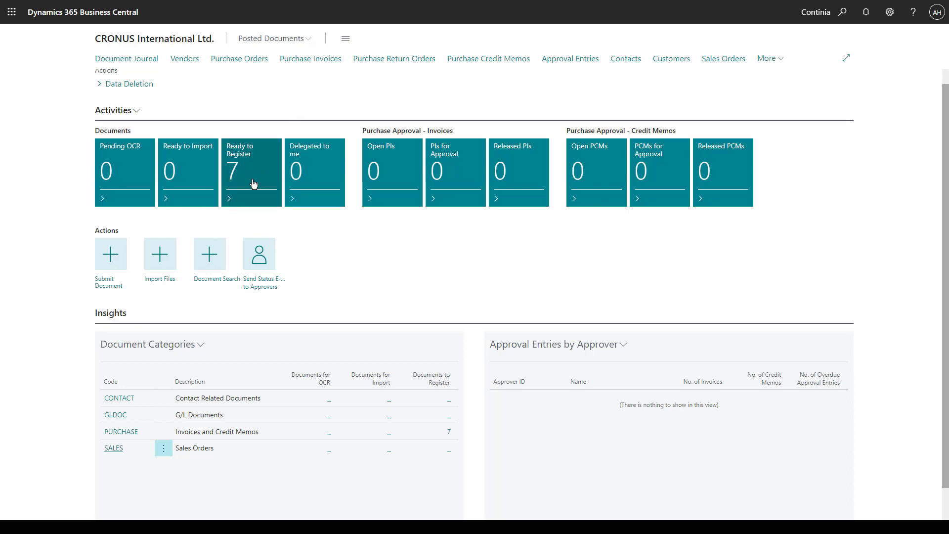
pyautogui.moveTo(252, 183)
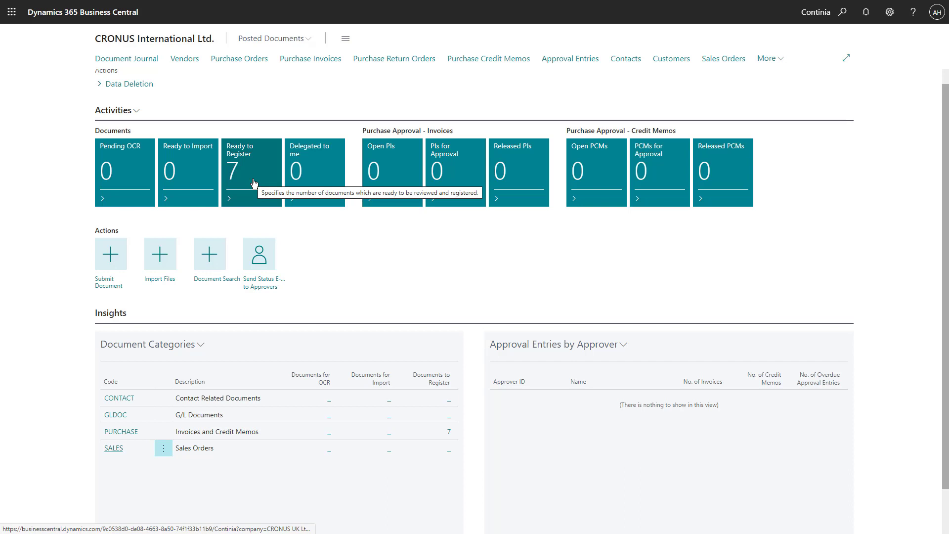
# Step: Open the Ready to Register list of seven purchase documents from the role center tile
pyautogui.click(250, 172)
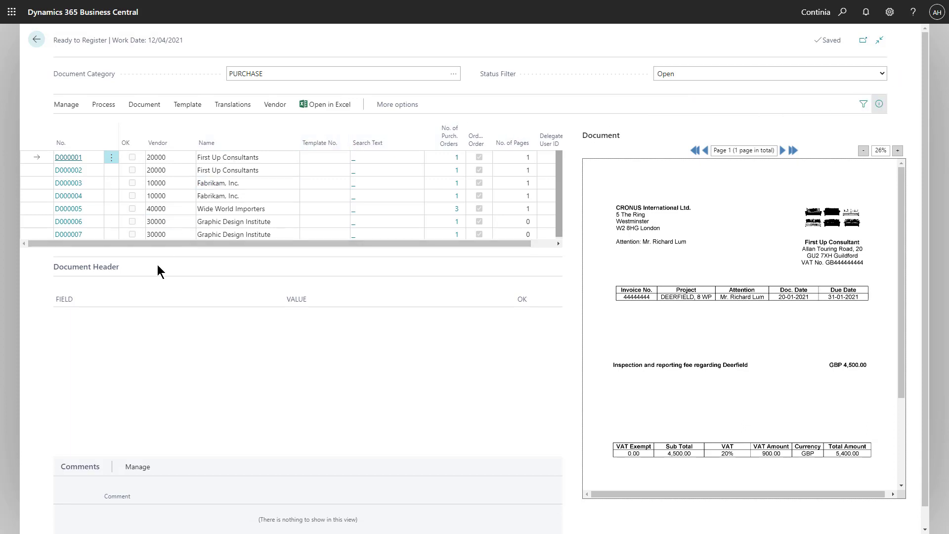
pyautogui.moveTo(173, 470)
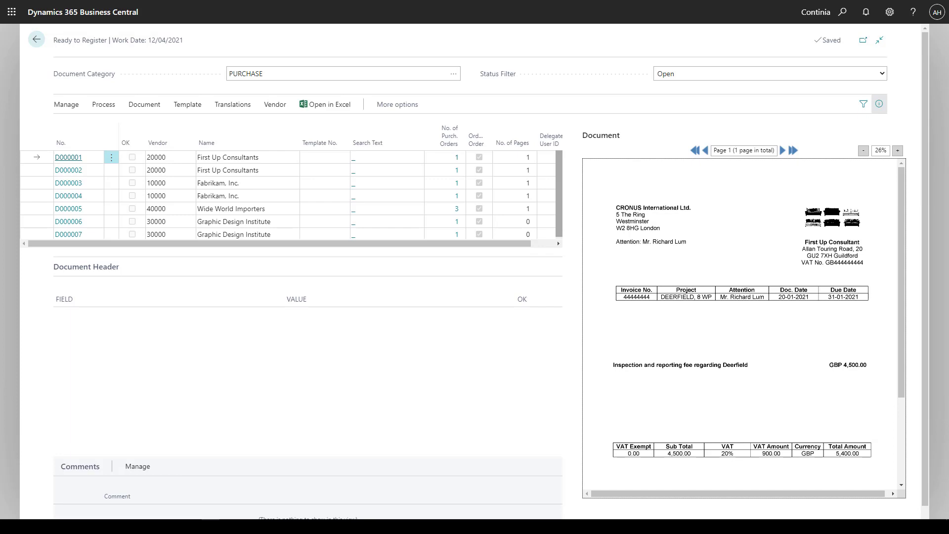
pyautogui.moveTo(574, 287)
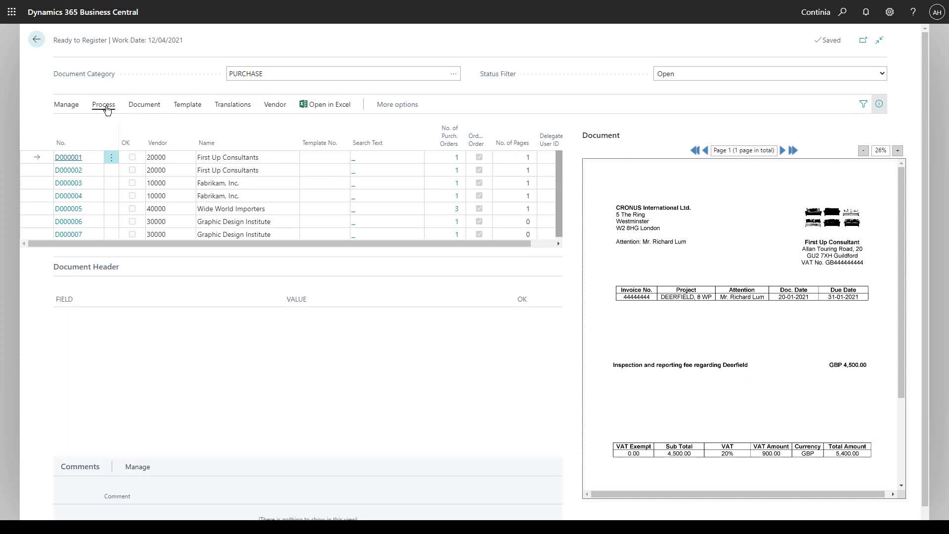
# Step: Run Recognize Fields on document D000001, assigning template T000001 and its header values
pyautogui.click(103, 104)
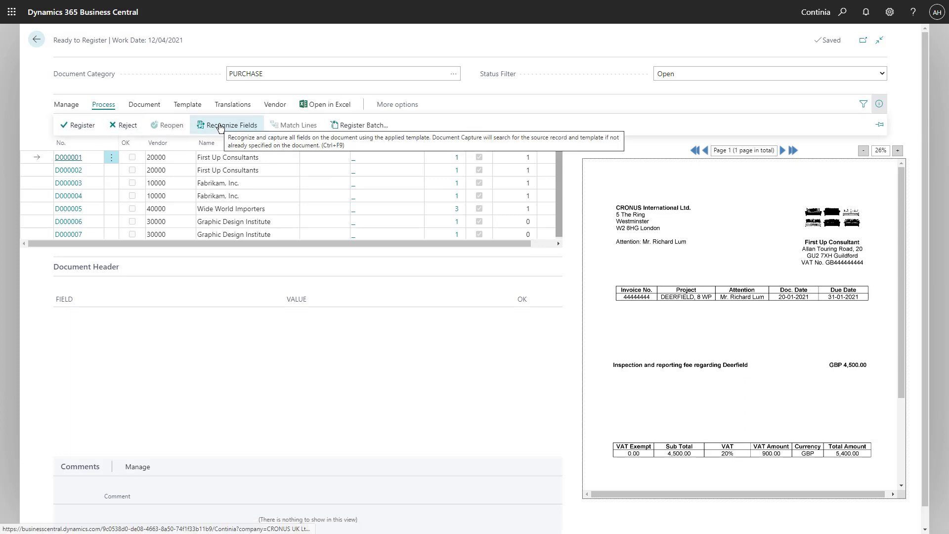
pyautogui.click(227, 124)
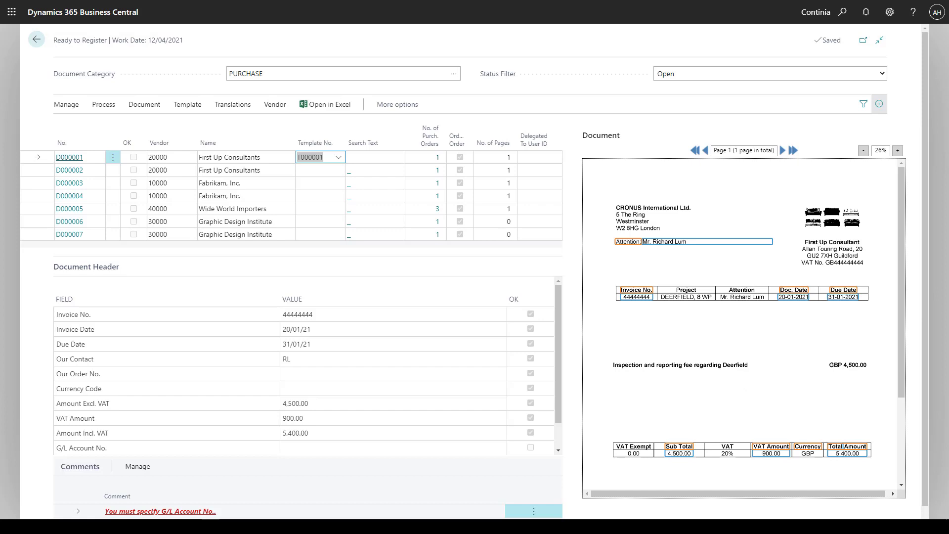
# Step: Review where invoice number 44444444, the invoice date and total 5,400.00 were read on the PDF
pyautogui.click(393, 328)
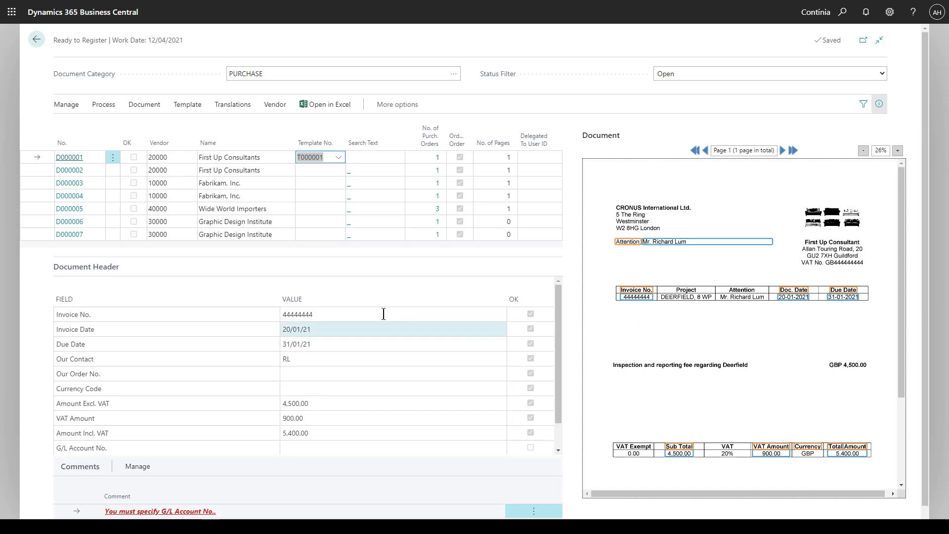
pyautogui.click(333, 314)
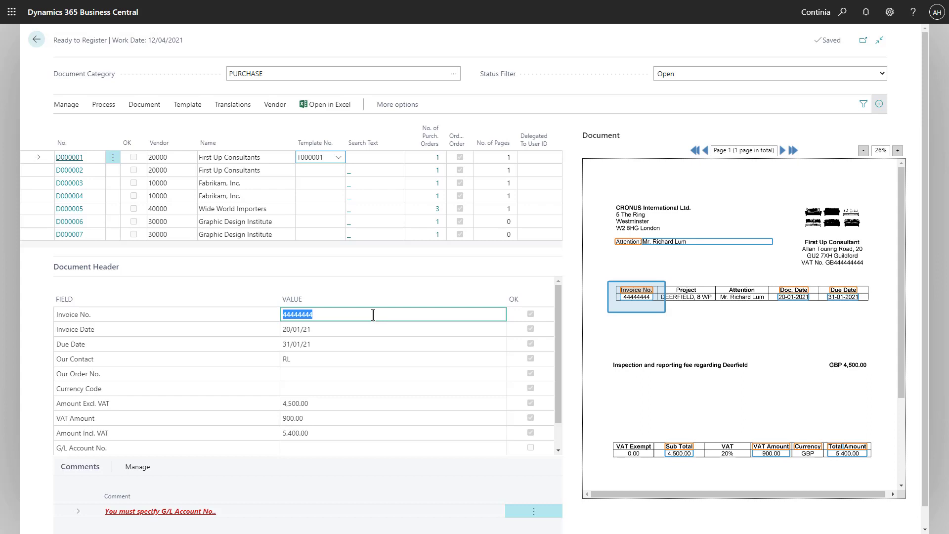
pyautogui.click(295, 328)
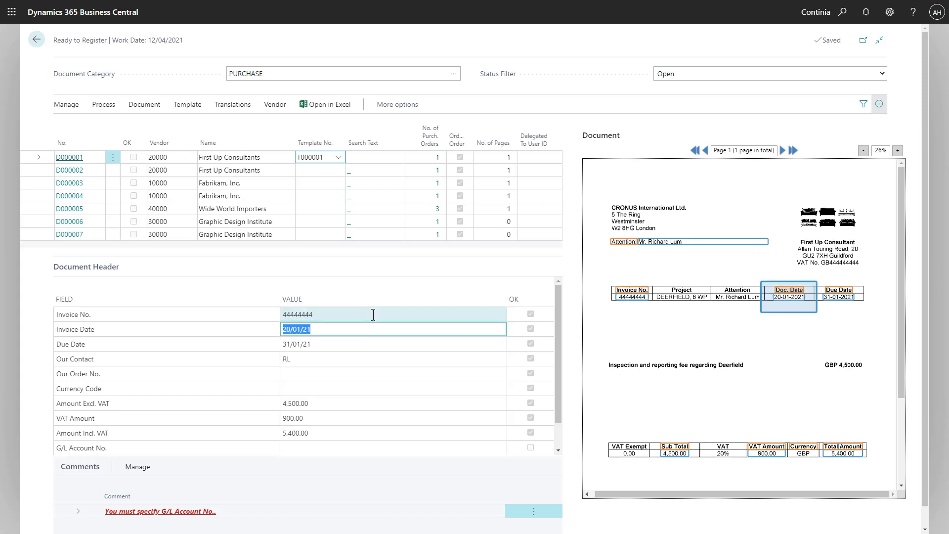
pyautogui.click(393, 357)
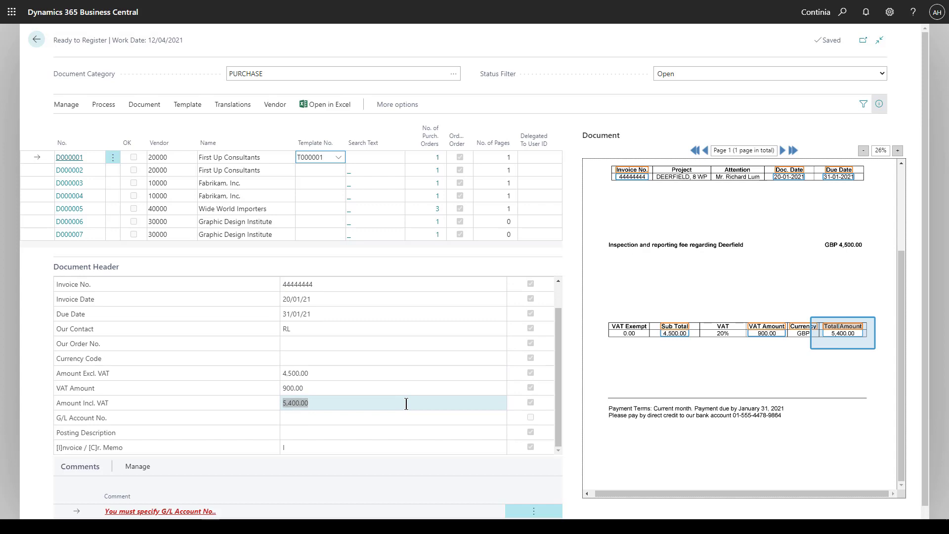
# Step: Enter G/L account 31400 and accept it as the default account for amount excl. VAT
pyautogui.click(392, 417)
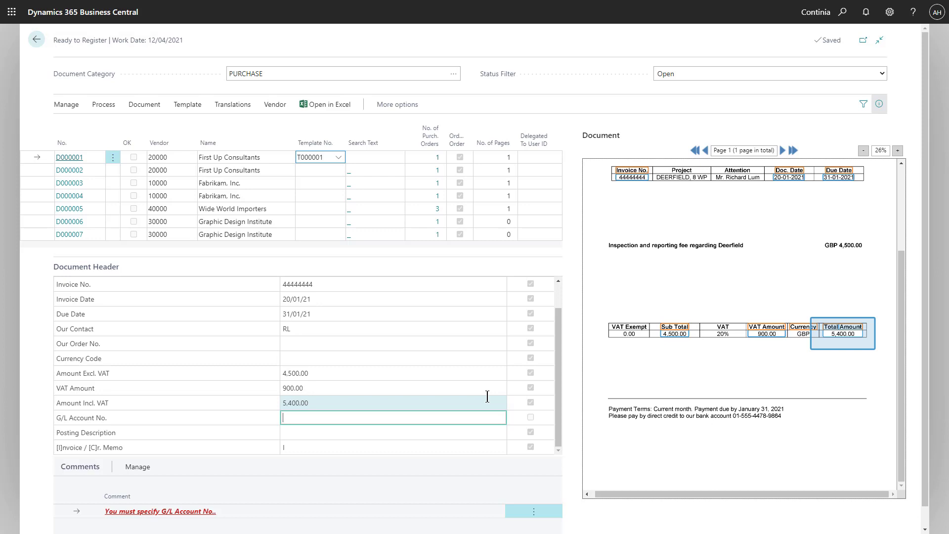
pyautogui.write('3')
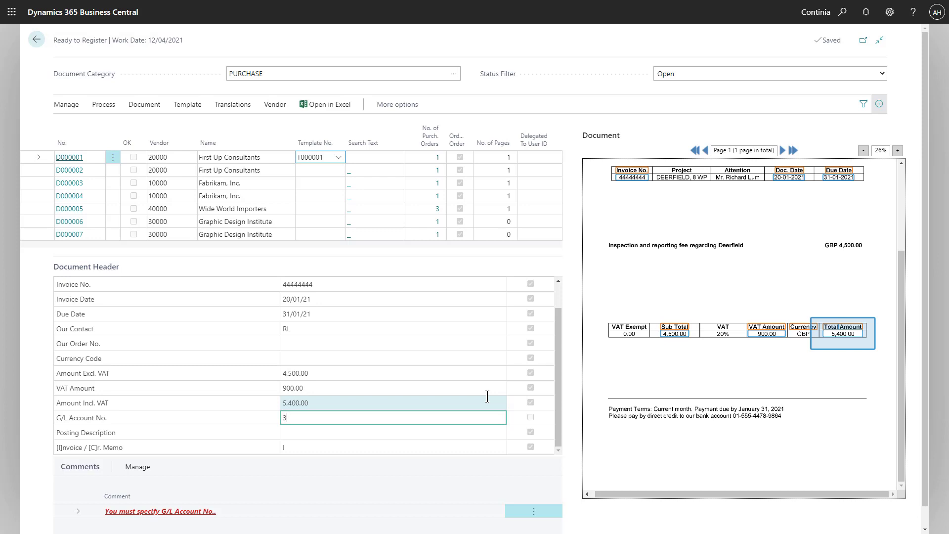
pyautogui.write('1400')
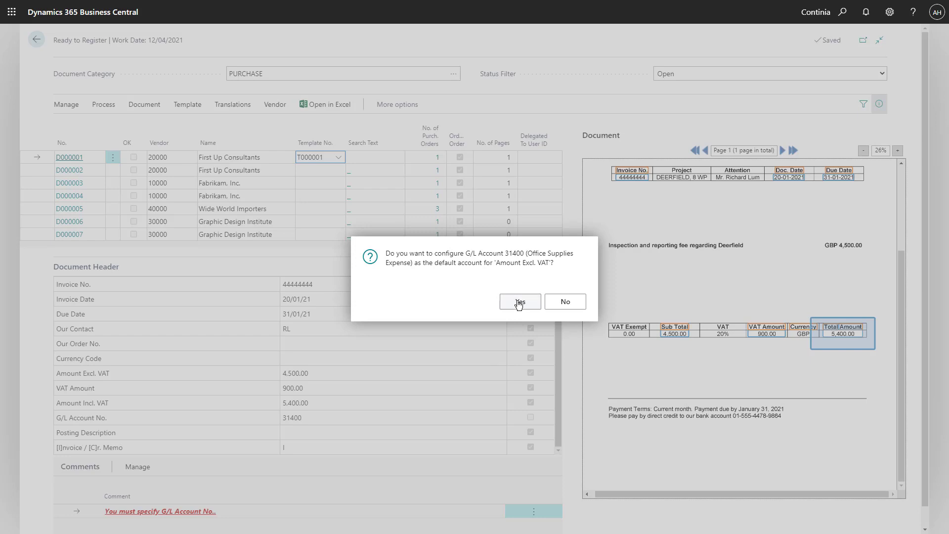
pyautogui.click(519, 302)
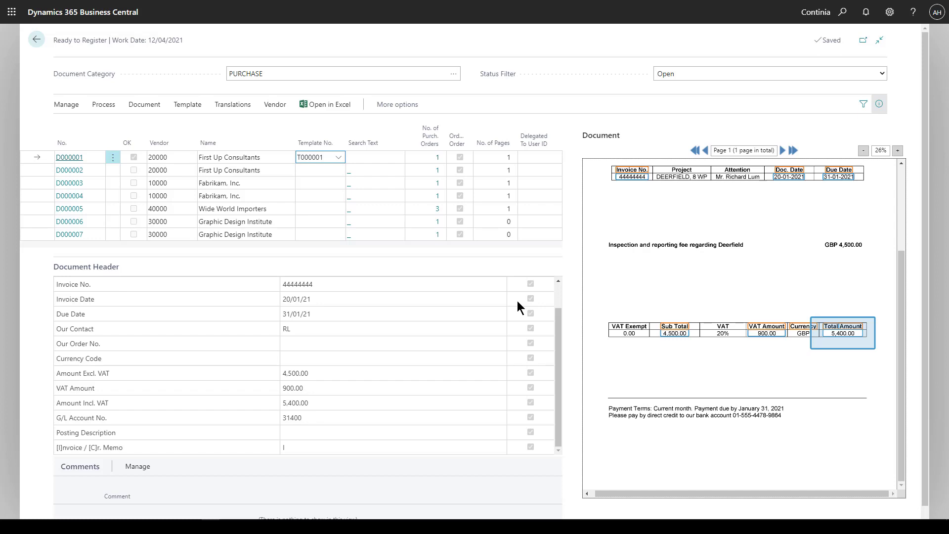
# Step: Fill the Posting Description from the PDF text and bring up the registration actions
pyautogui.click(393, 431)
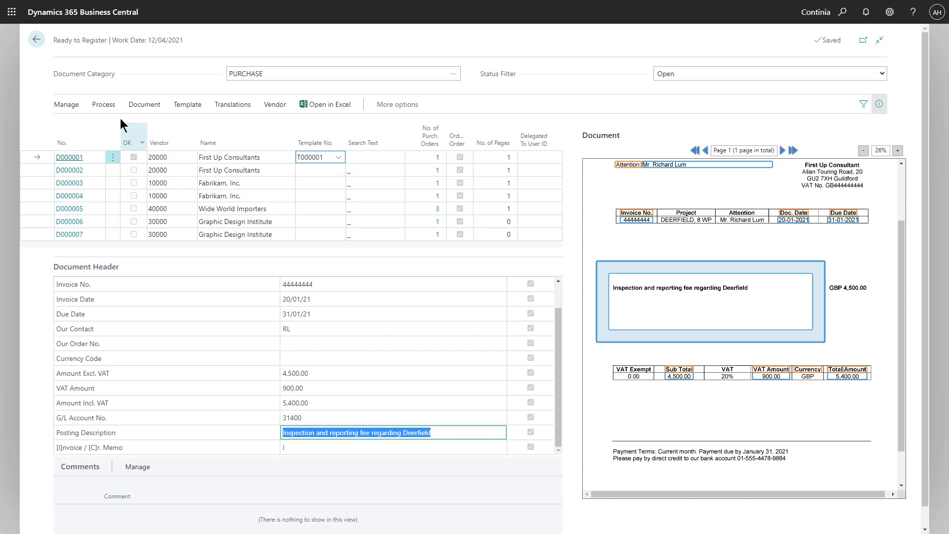
pyautogui.click(103, 103)
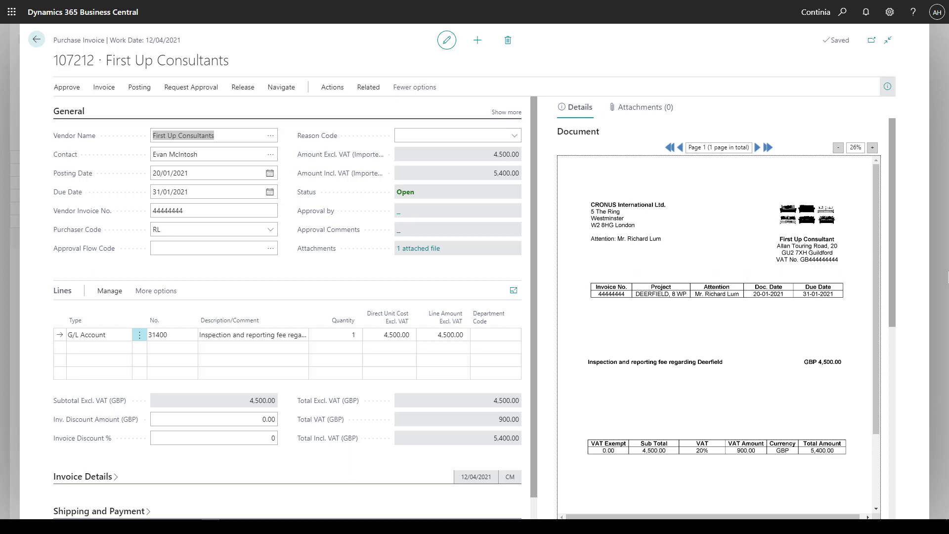
pyautogui.moveTo(466, 174)
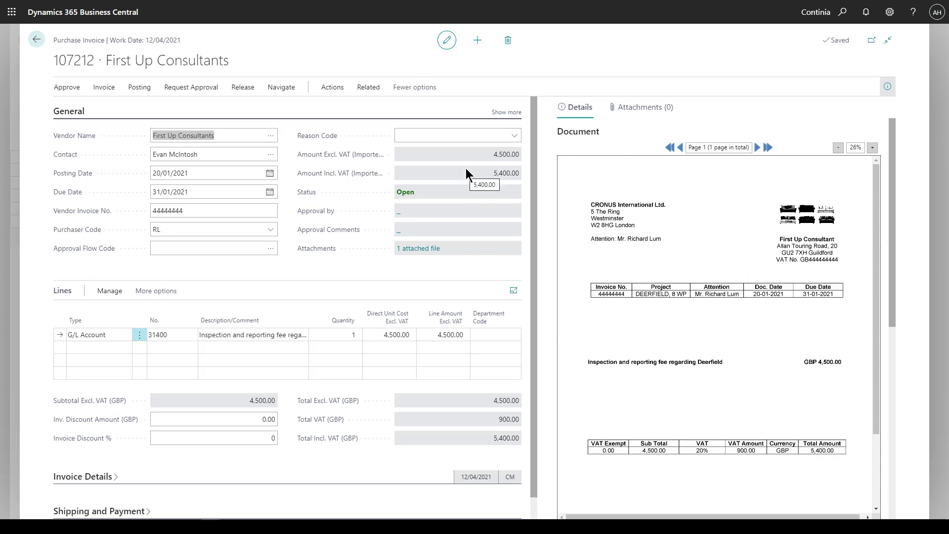
pyautogui.moveTo(356, 261)
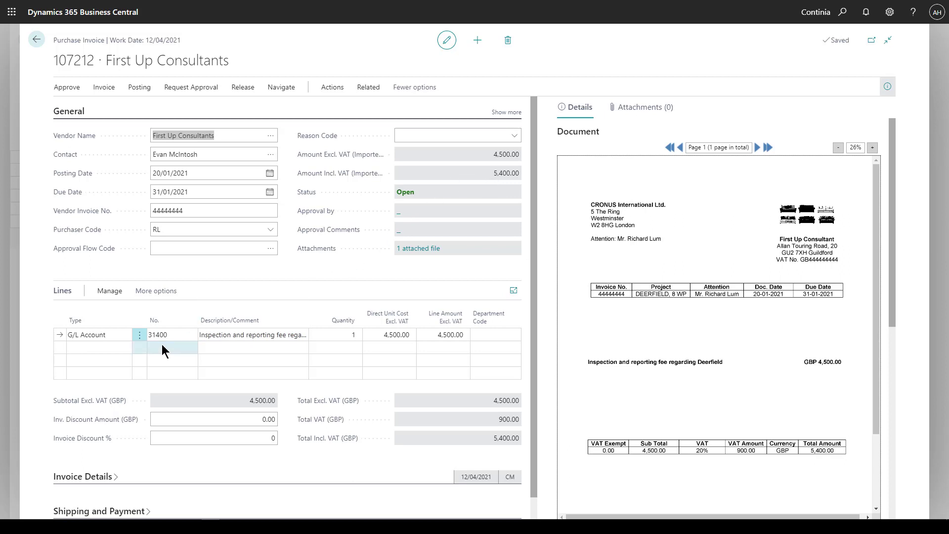
pyautogui.moveTo(171, 350)
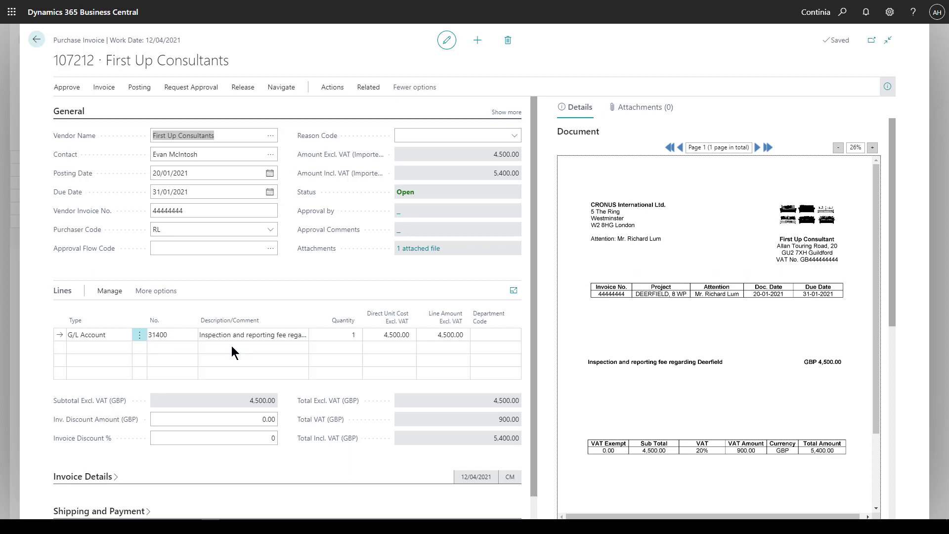
pyautogui.moveTo(191, 87)
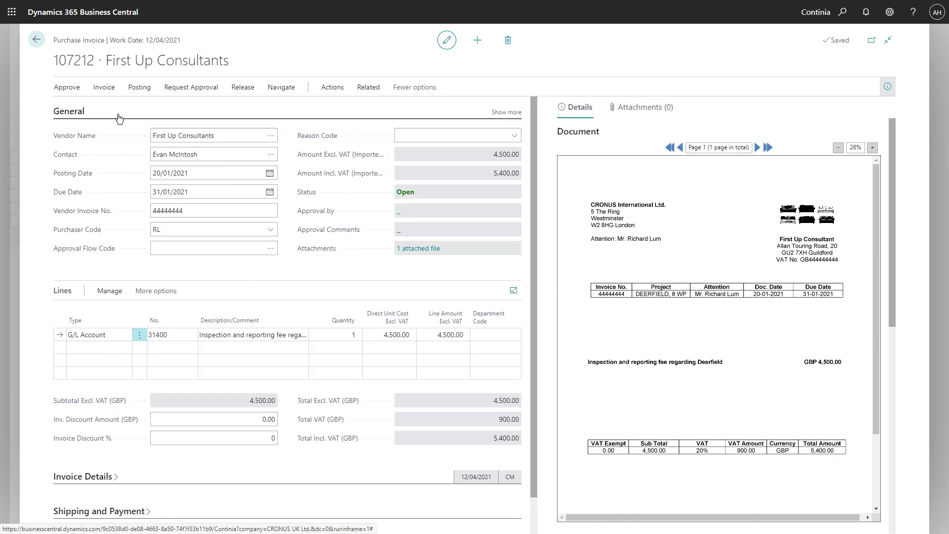
# Step: Send purchase invoice 107212 for approval, confirm the request and return to the Ready to Register list
pyautogui.click(191, 87)
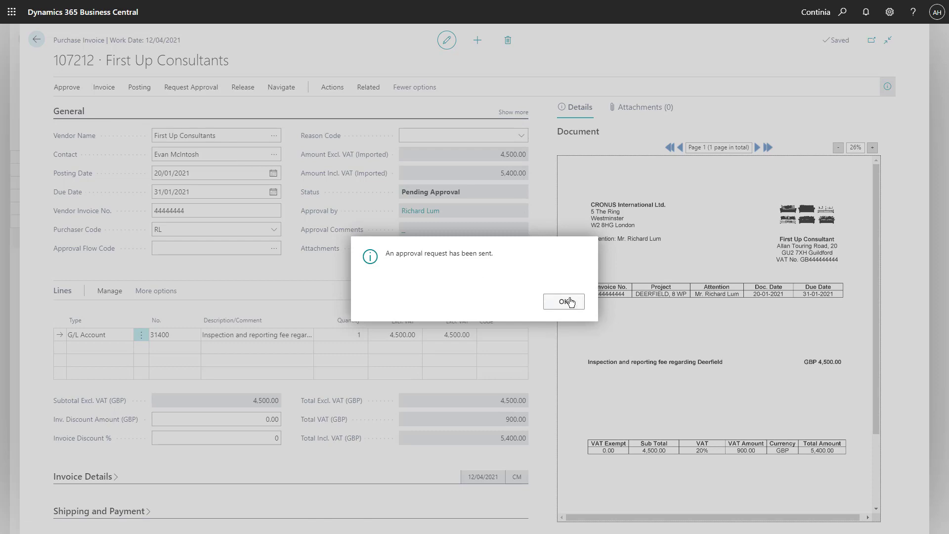
pyautogui.click(562, 302)
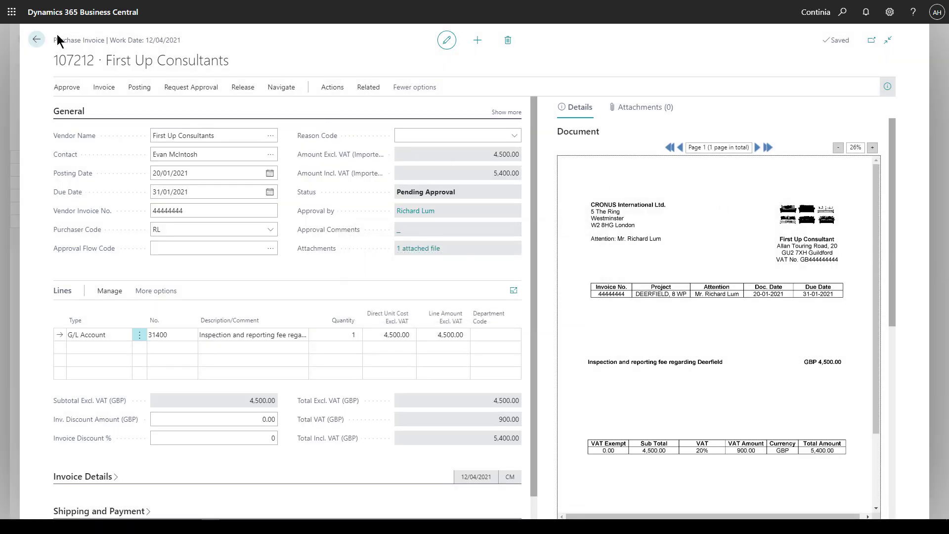
pyautogui.click(36, 39)
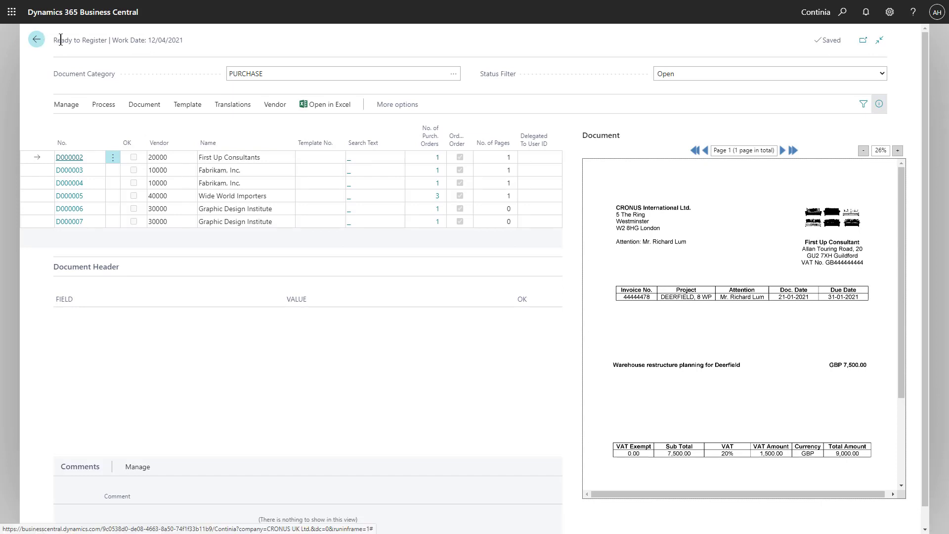
pyautogui.moveTo(271, 164)
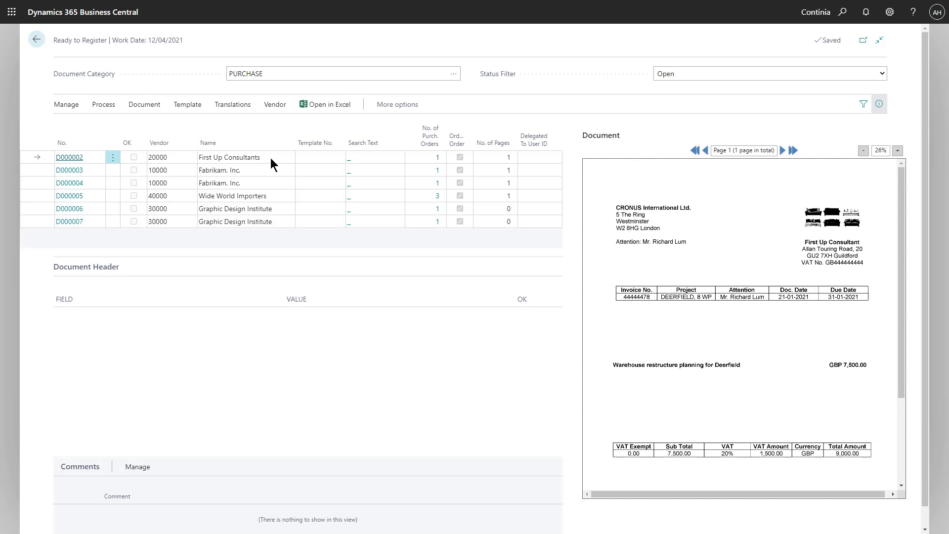
pyautogui.moveTo(103, 104)
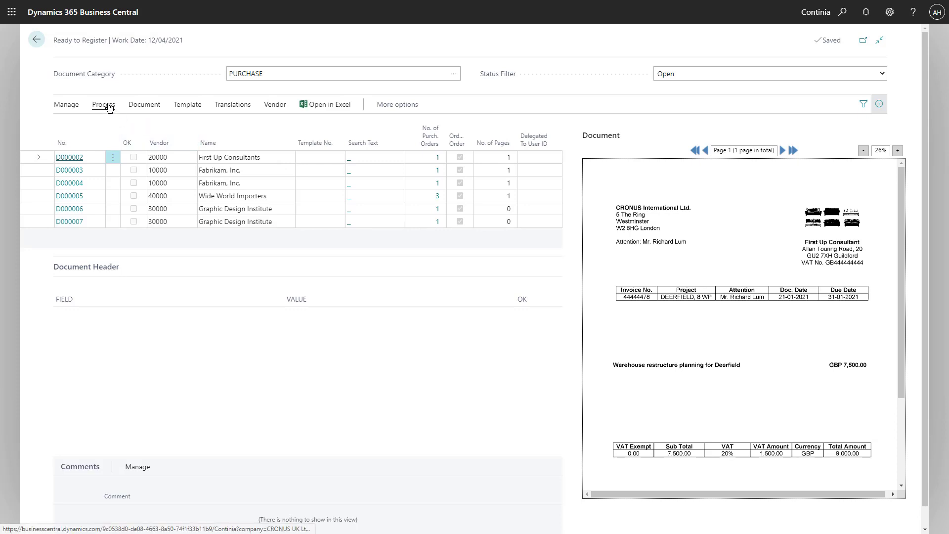
# Step: Run Recognize Fields on document D000002, filling invoice 44444478, total 9,000.00 and G/L 31400
pyautogui.click(103, 103)
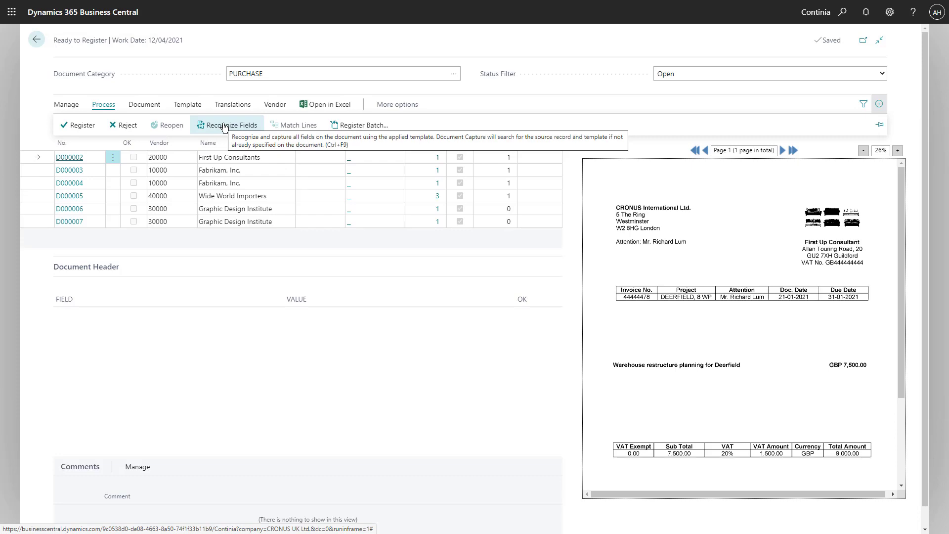
pyautogui.click(231, 124)
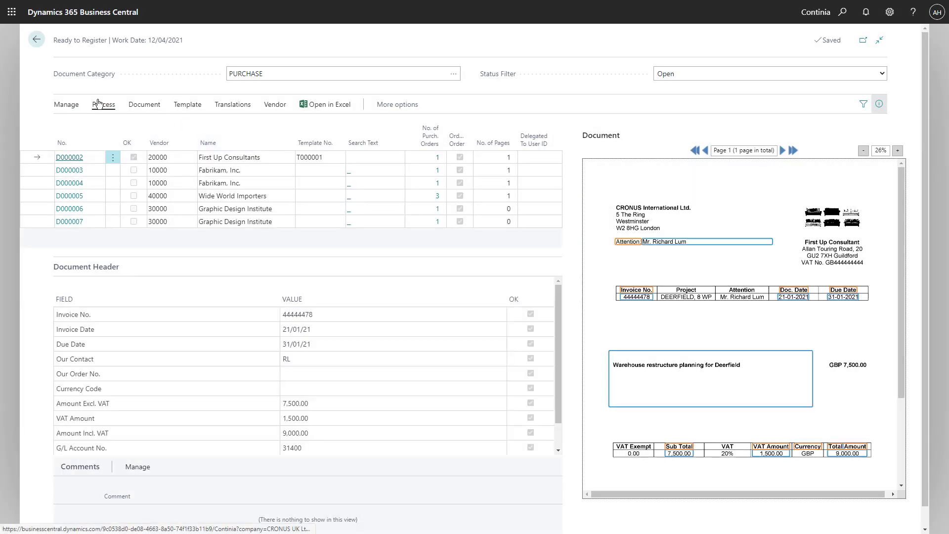
# Step: Register D000002 as purchase invoice 107213 and show its Request Approval options
pyautogui.click(103, 104)
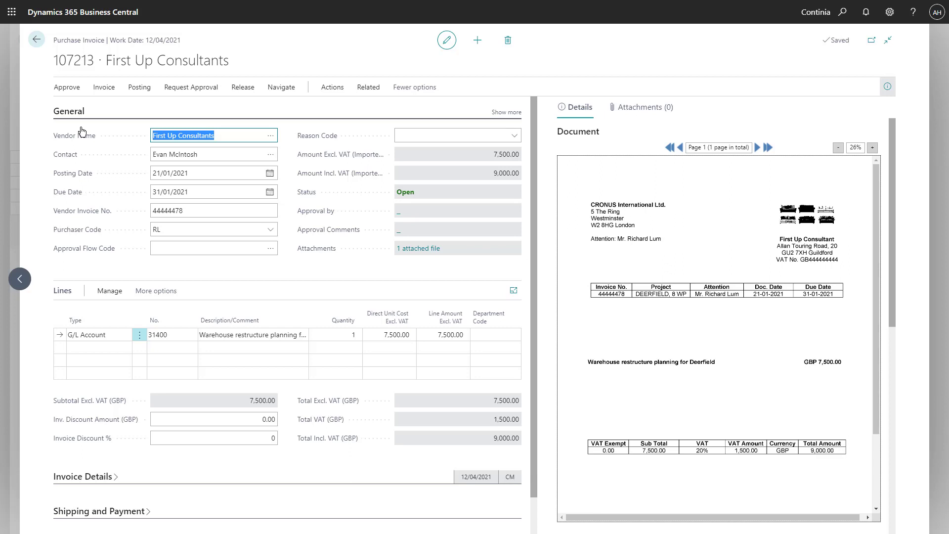
pyautogui.moveTo(142, 106)
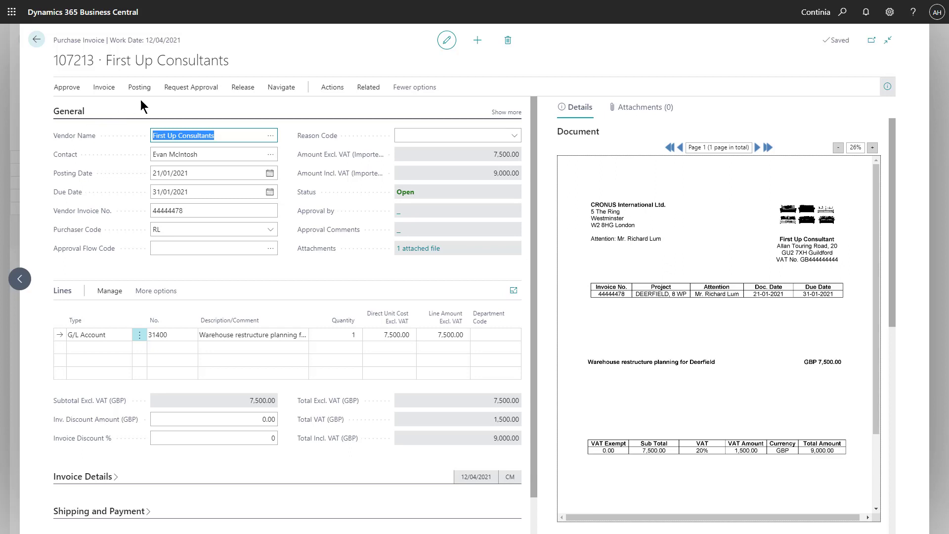
pyautogui.click(190, 87)
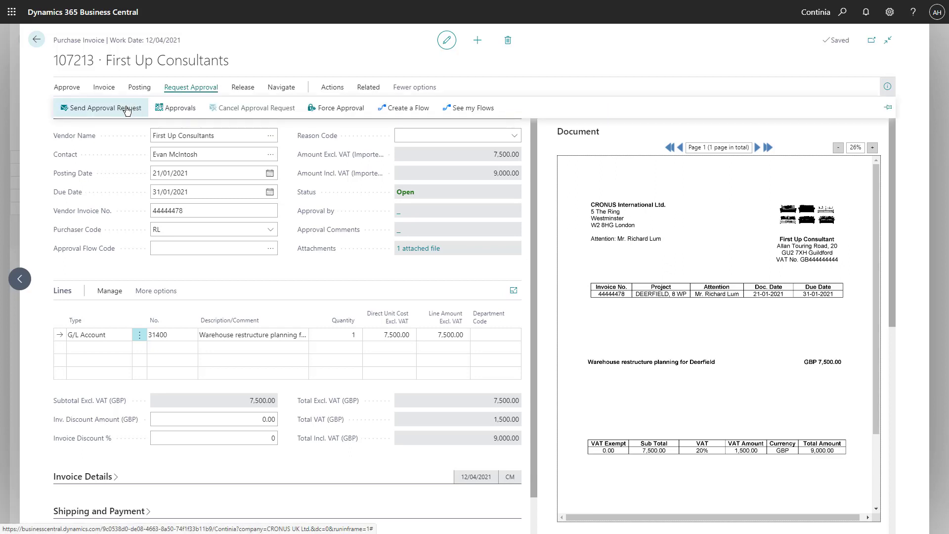